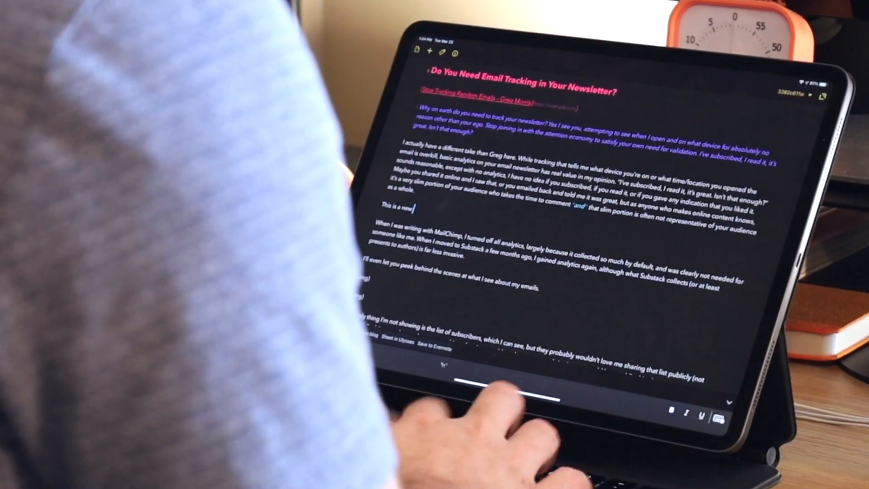
Step: Add 'thing.' and '(This is a link' to the draft, then view the Sepia theme details
text(thing.)
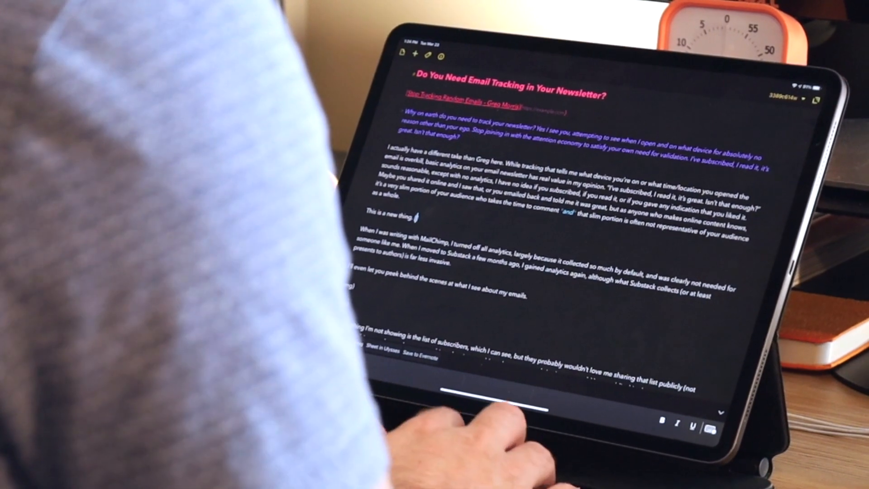
text((This is a link)
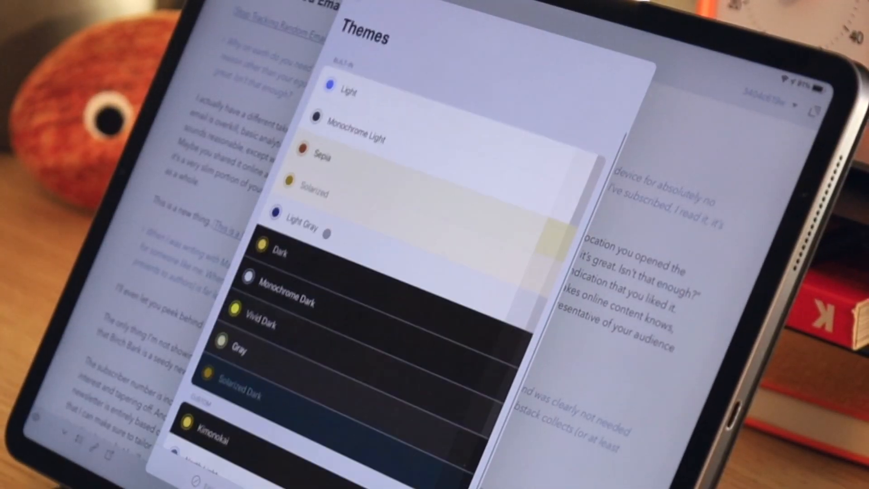
click(310, 161)
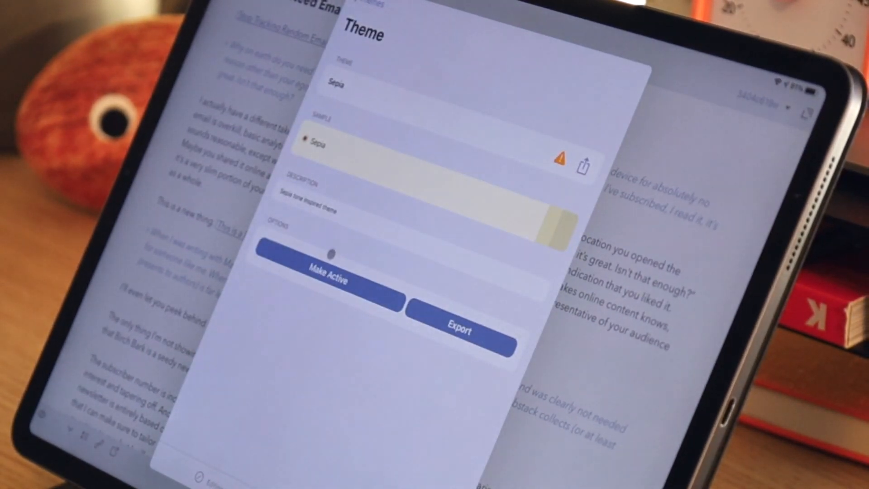
click(325, 278)
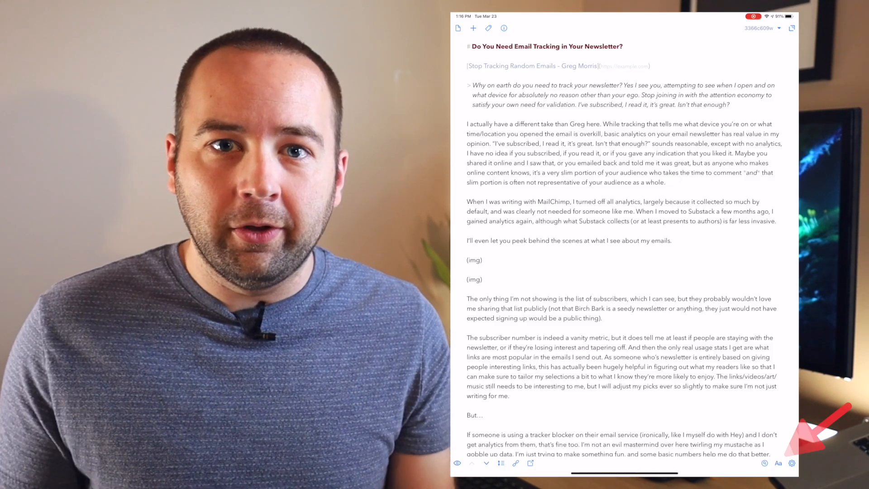
Step: In editor preferences, go from the Syntaxes list to the Themes section
click(778, 462)
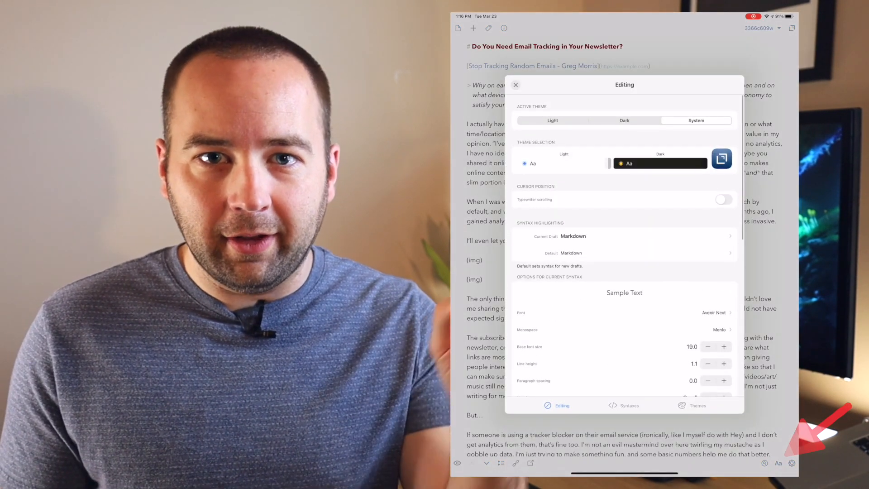
click(629, 405)
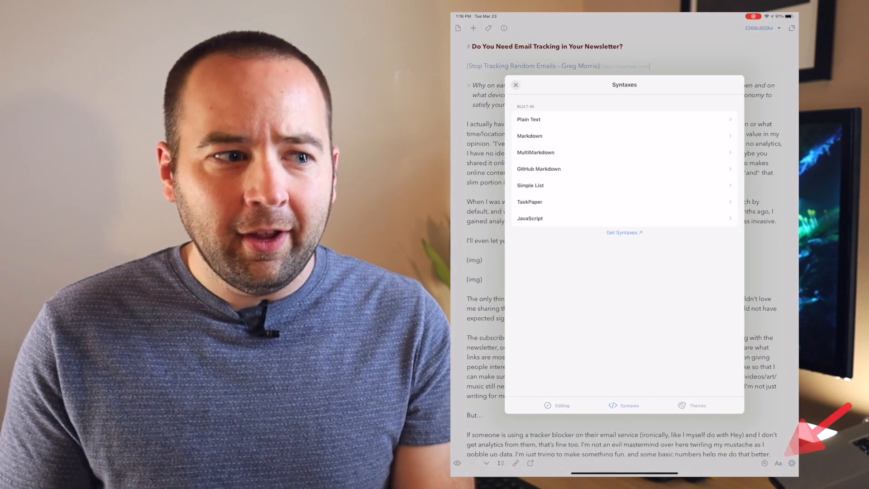
click(696, 405)
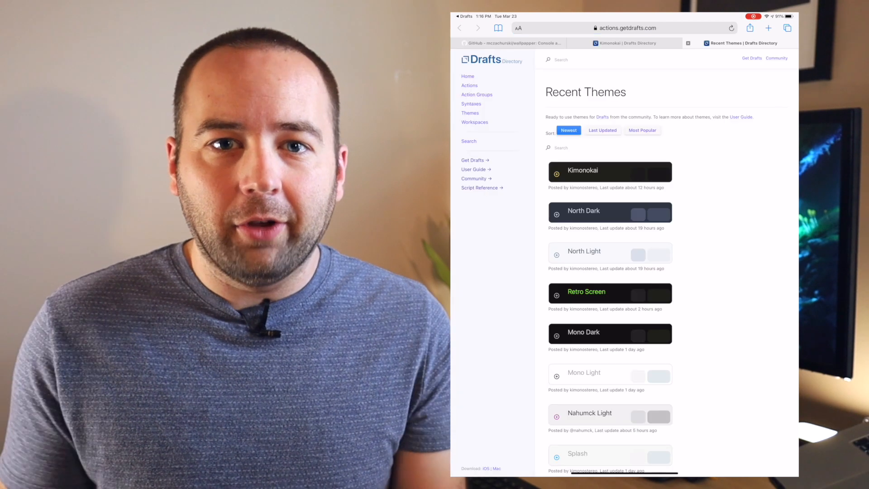
Step: Install North Light from Recent Themes and confirm its import into Drafts
click(583, 251)
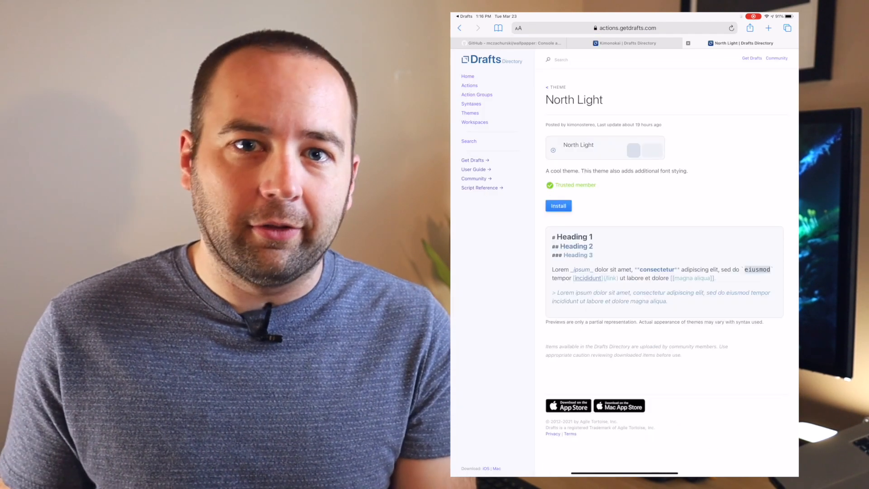
click(557, 206)
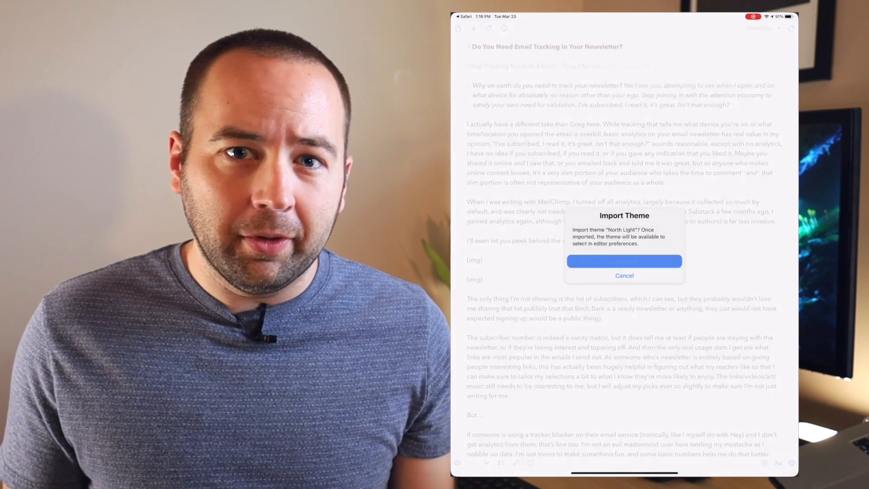
click(624, 261)
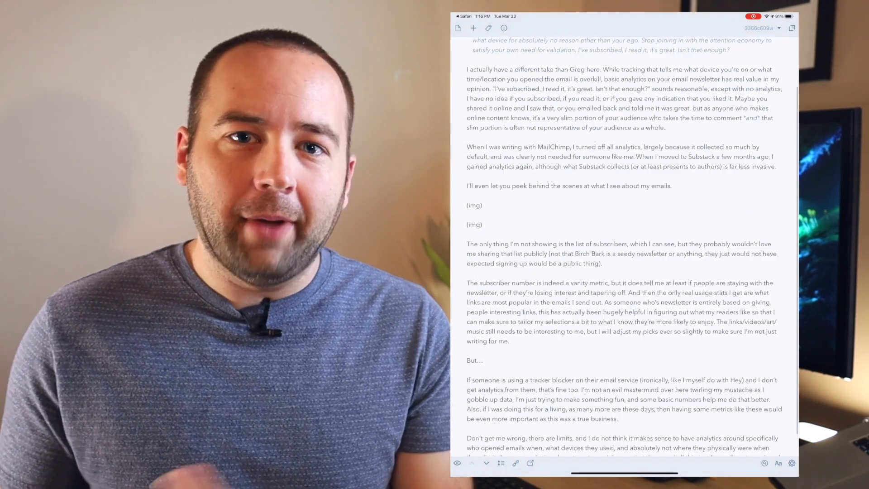
scroll(down, 3)
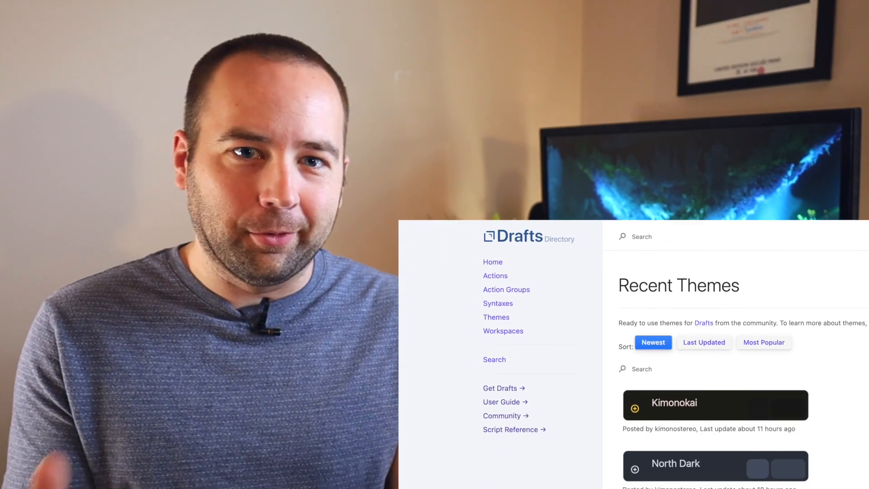
scroll(down, 3)
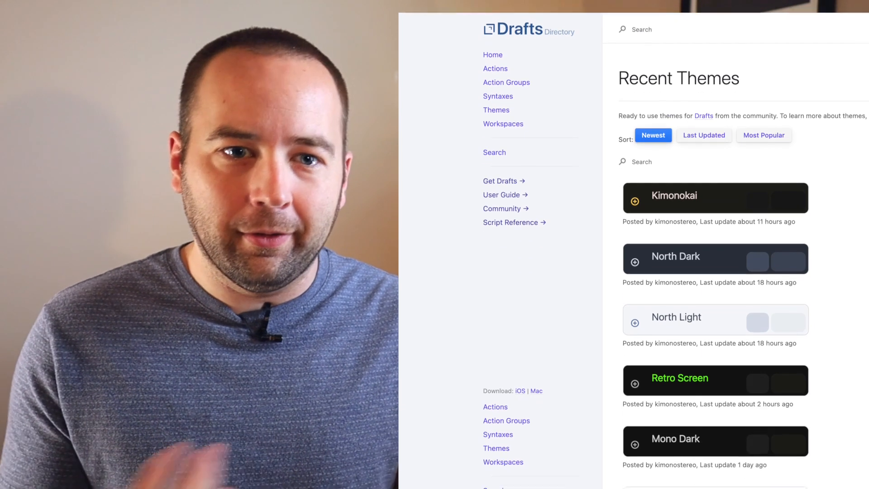
scroll(down, 3)
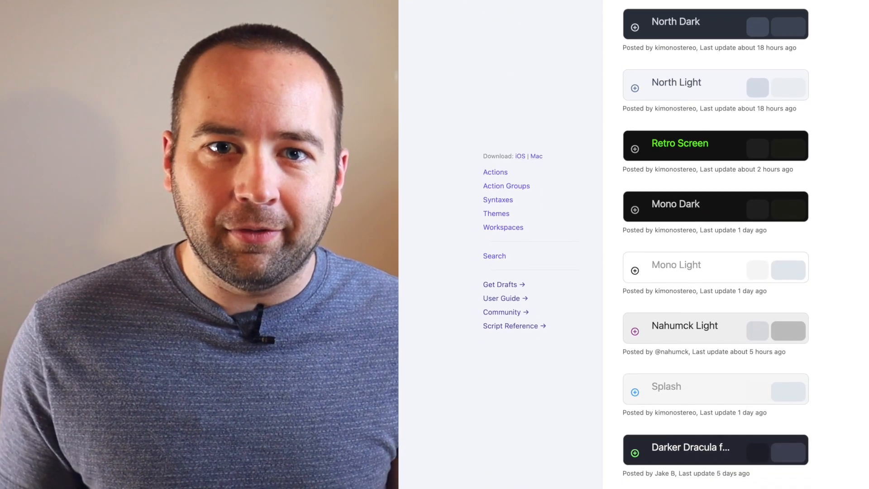
scroll(down, 3)
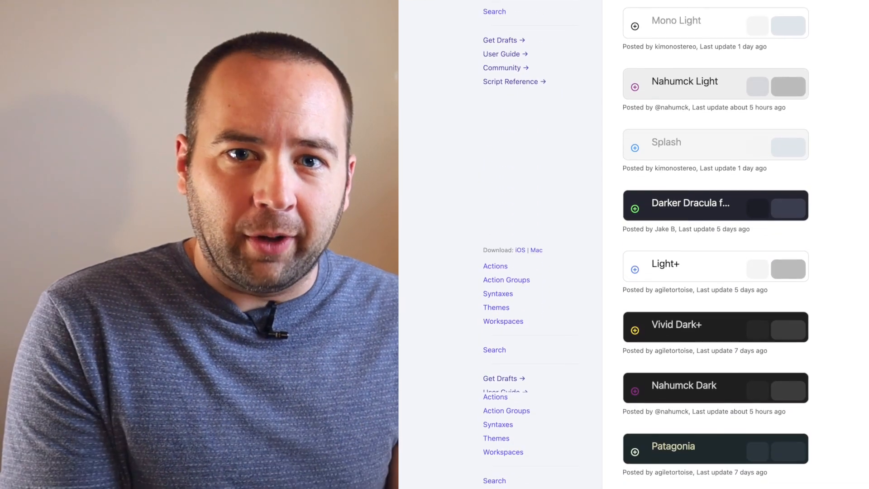
scroll(down, 3)
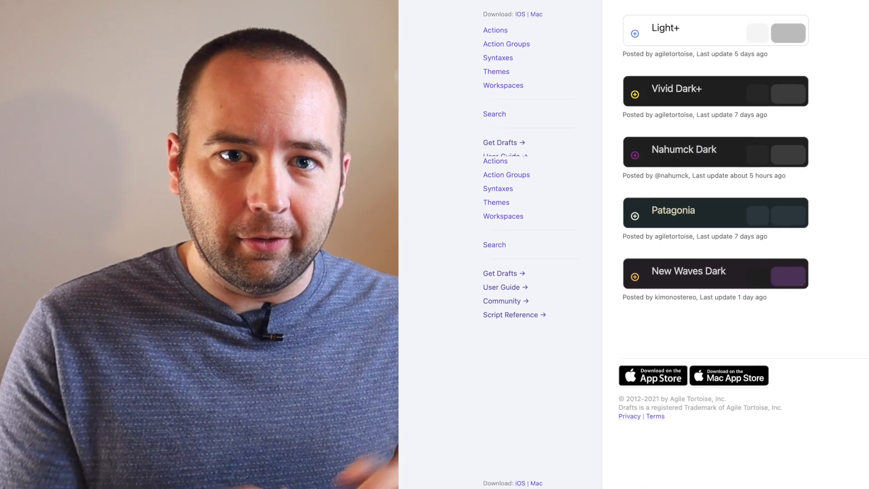
scroll(down, 3)
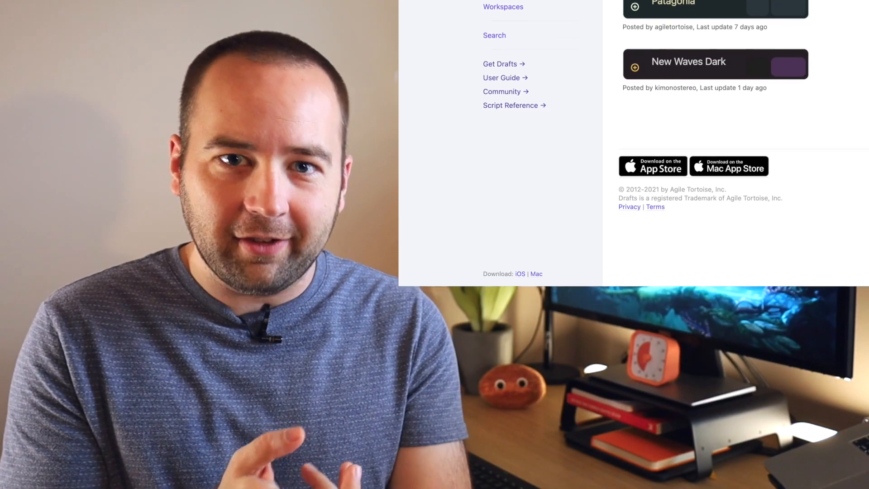
scroll(down, 3)
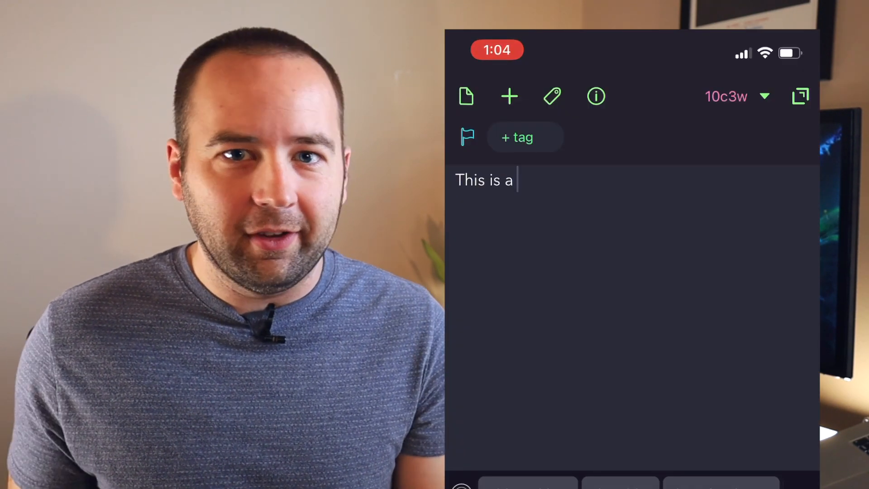
text([link])
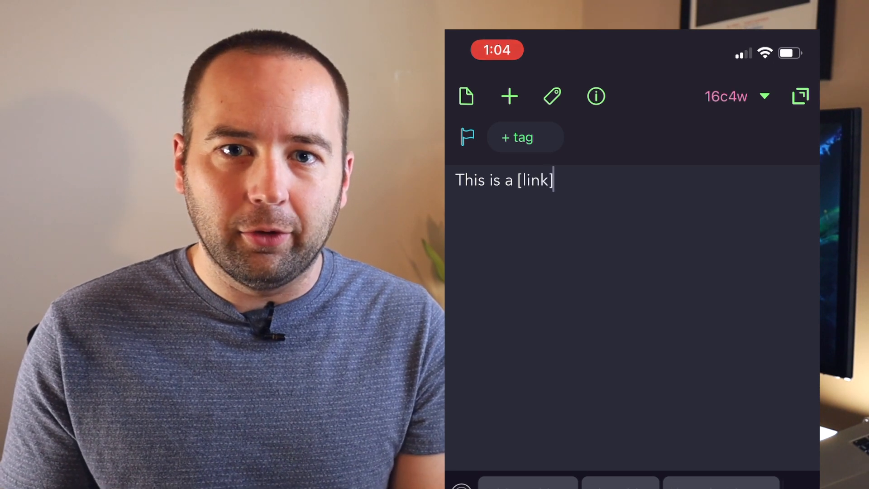
text((https://)
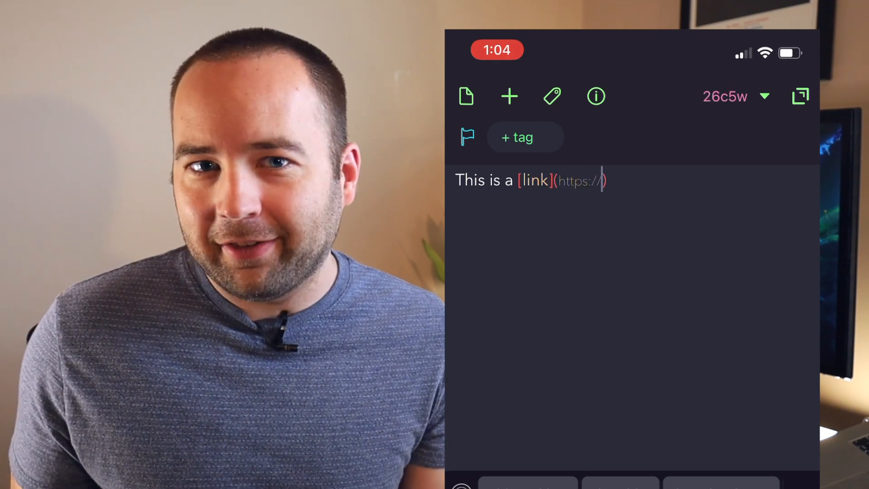
text(google.com)
text({)
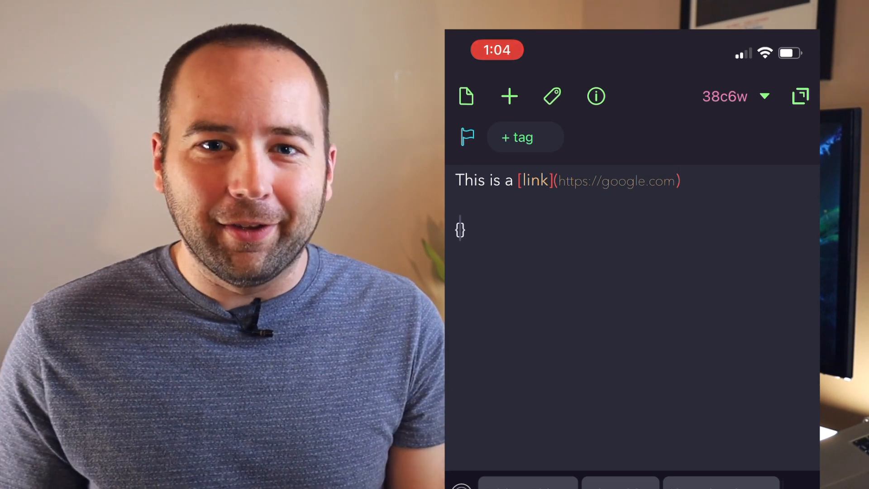
text(auto closing bracket)
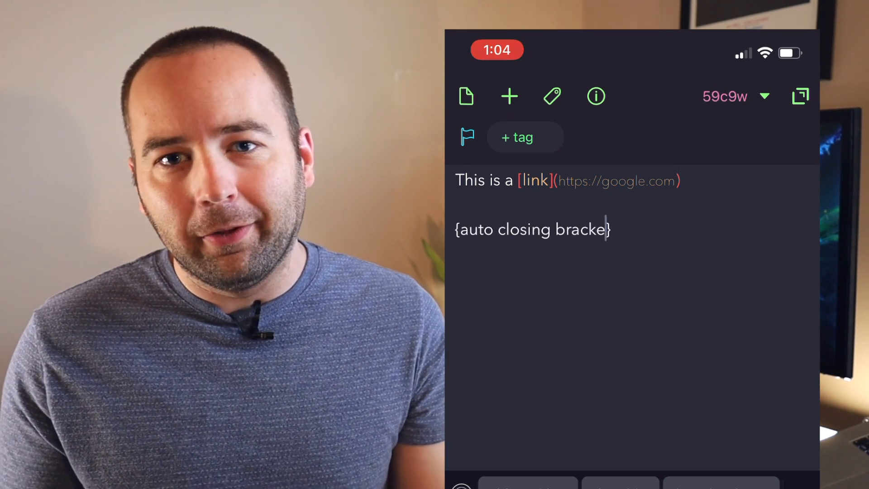
text(ts)
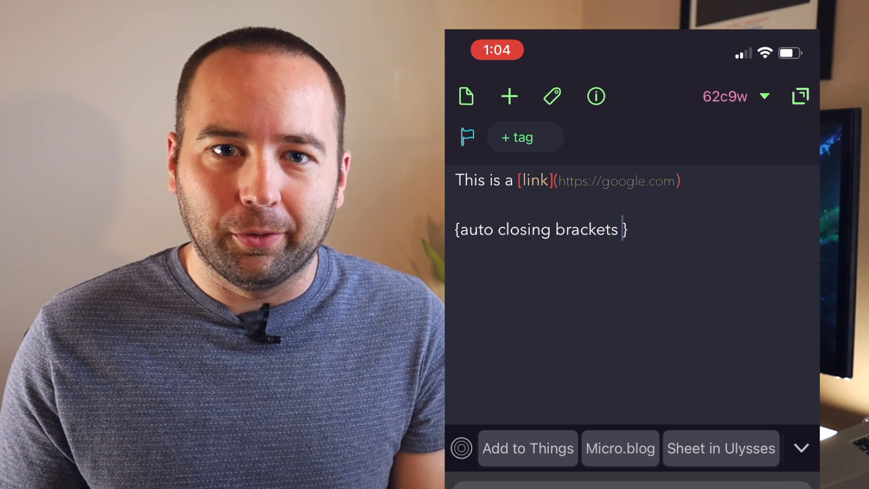